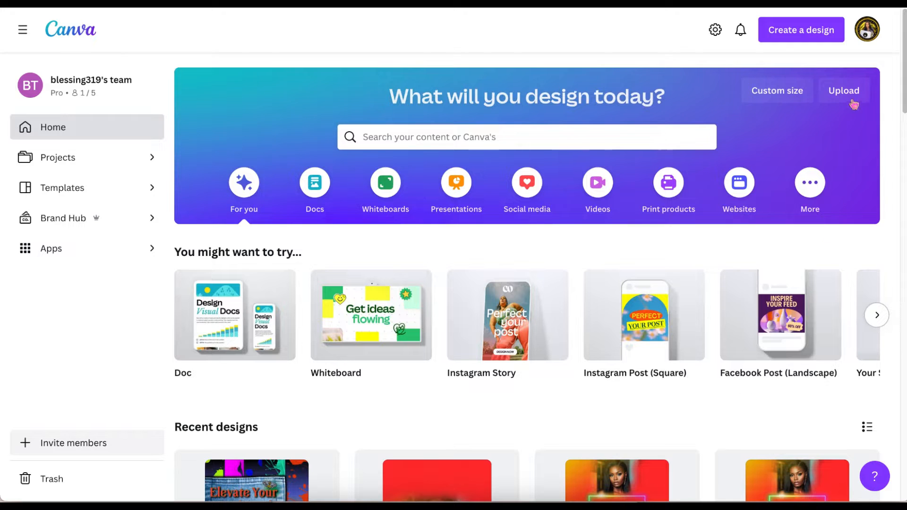
Step: Enter a custom design size of 5.5 in wide by 4.3 in high
left_click(778, 90)
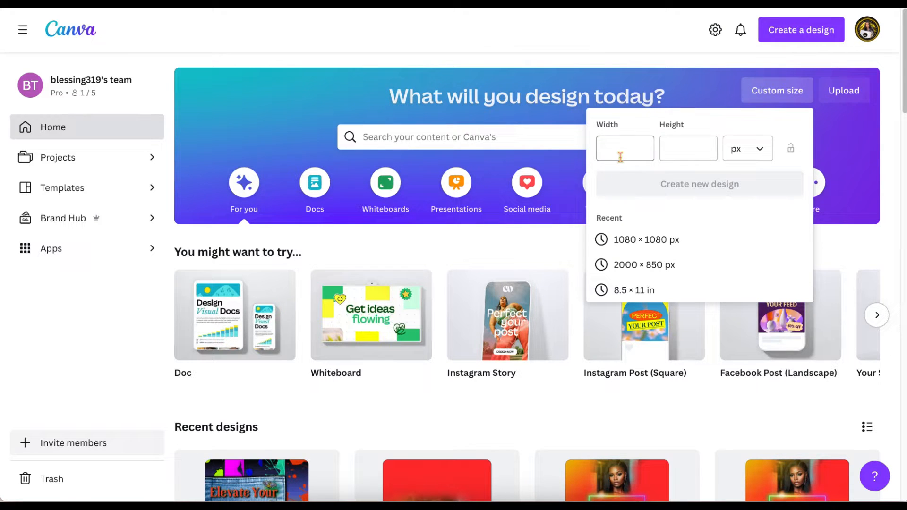
left_click(748, 148)
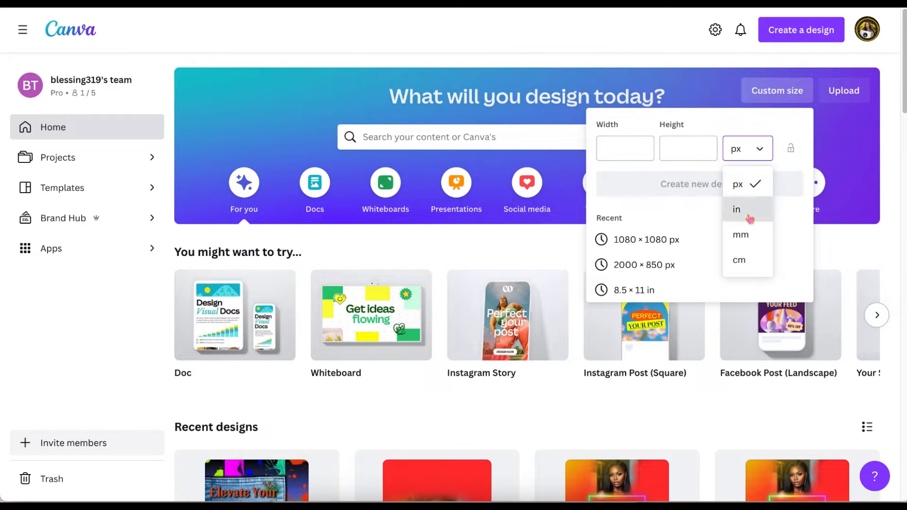
left_click(736, 209)
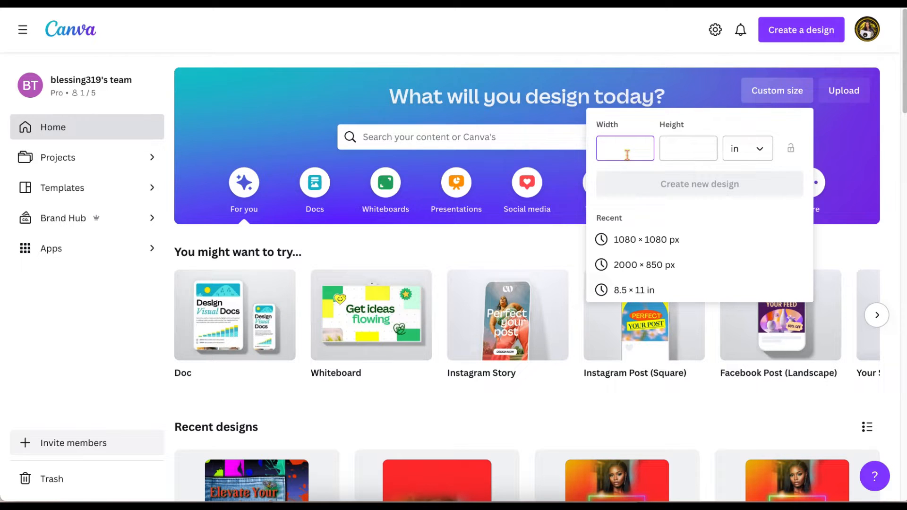
type("5.5")
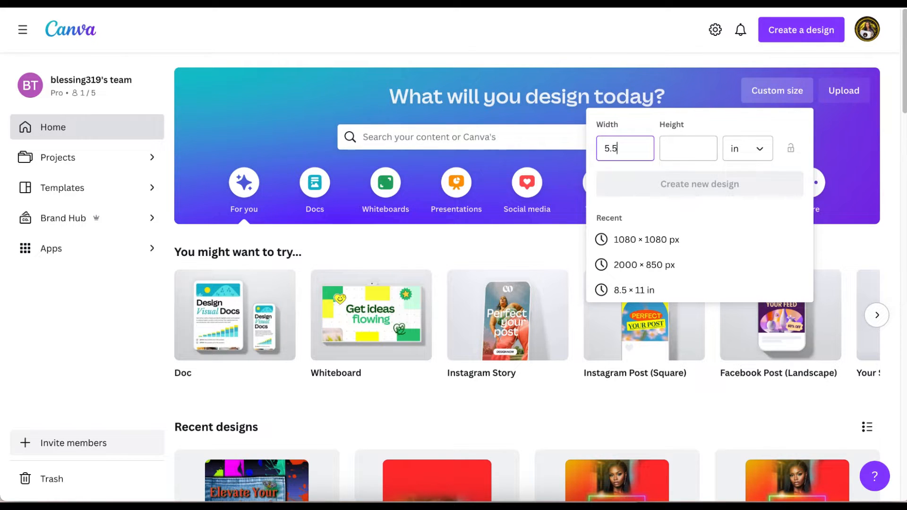
left_click(688, 148)
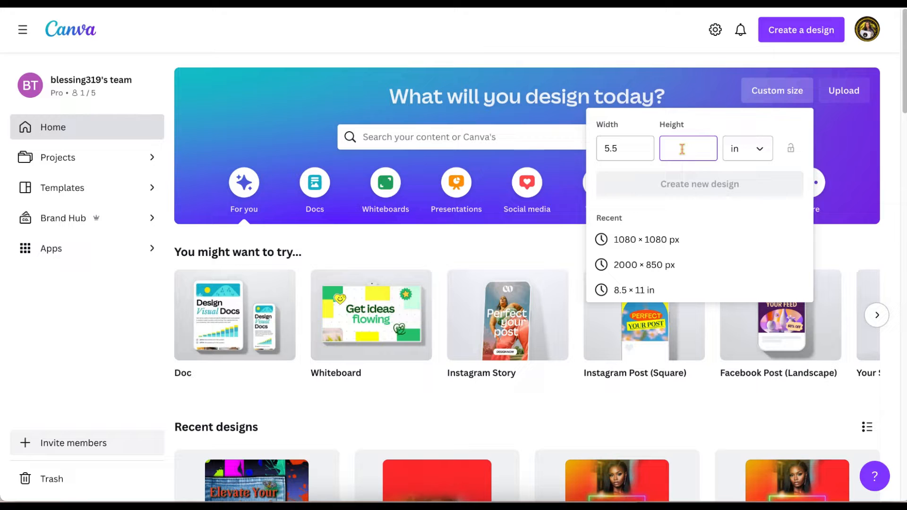
type("4.3")
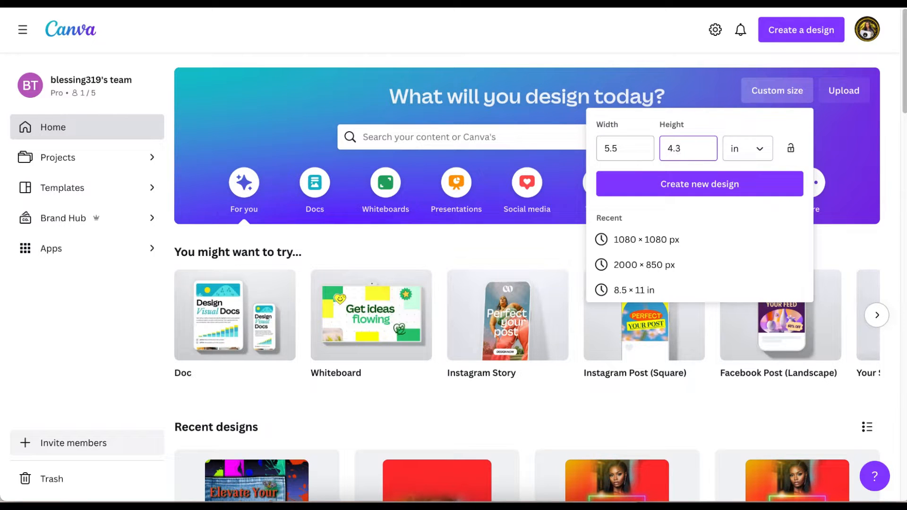
Step: Create the design and set the beige palm-shadow photo as its background
left_click(699, 184)
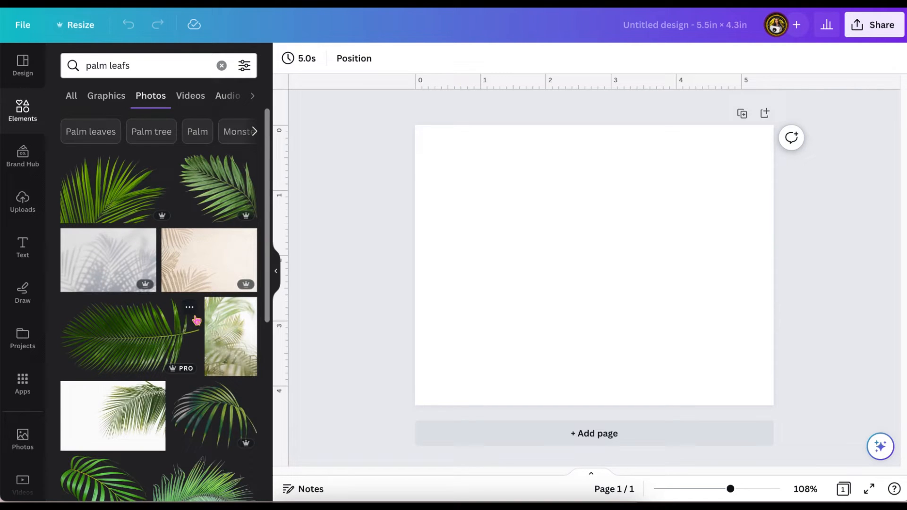
scroll("down", 3)
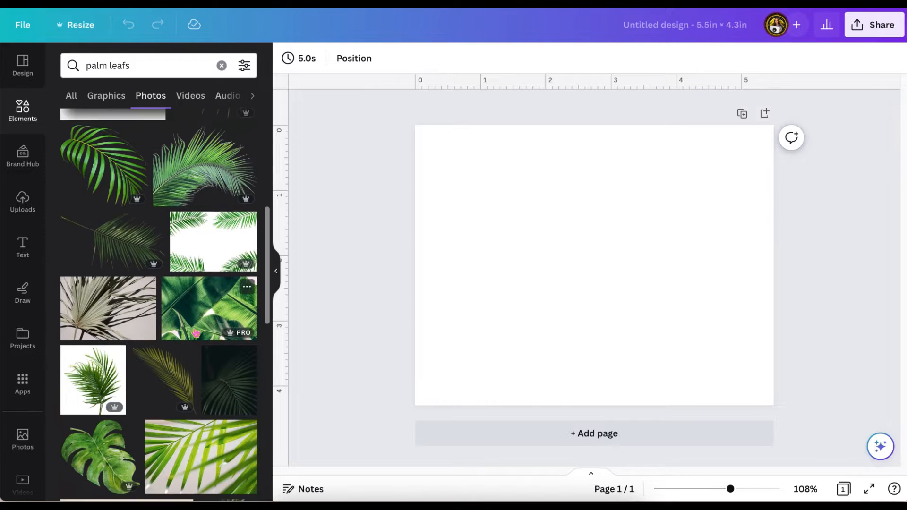
scroll("down", 3)
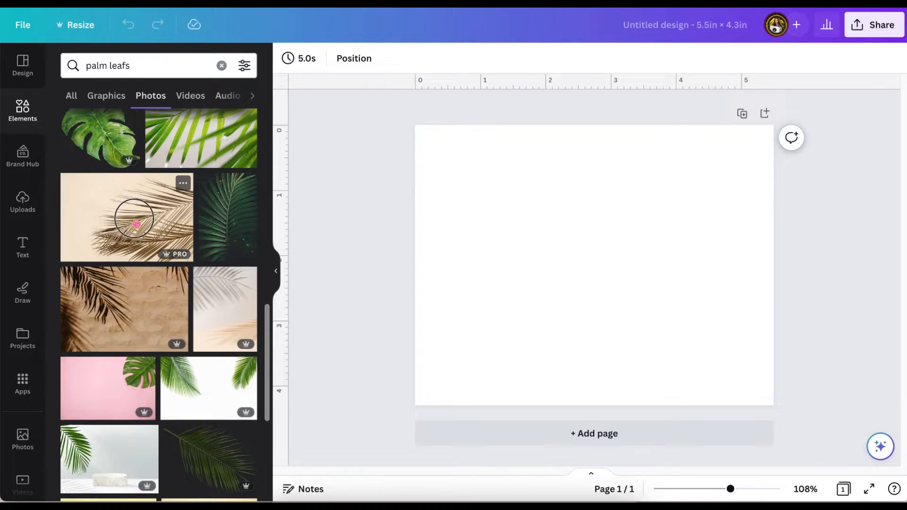
left_click(135, 224)
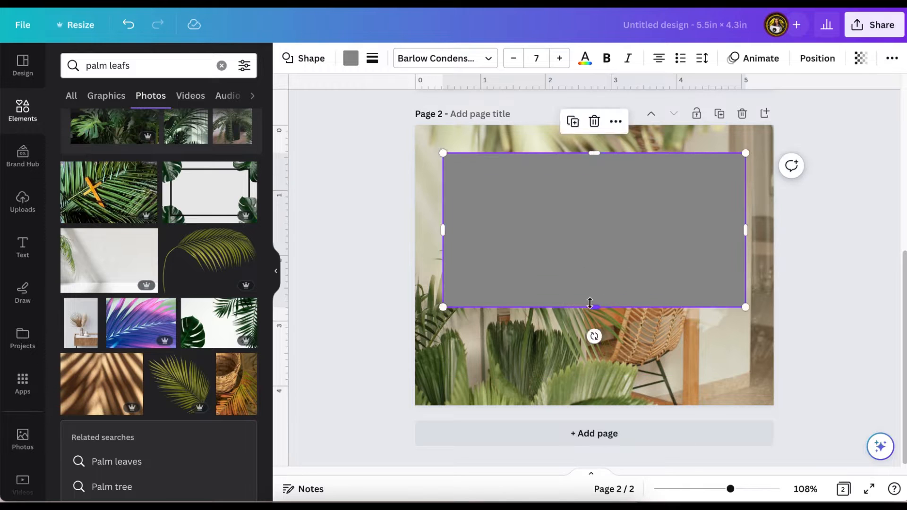
Step: Make the rectangle panel translucent and search 'palm leafs' for its colour styling
left_click(861, 58)
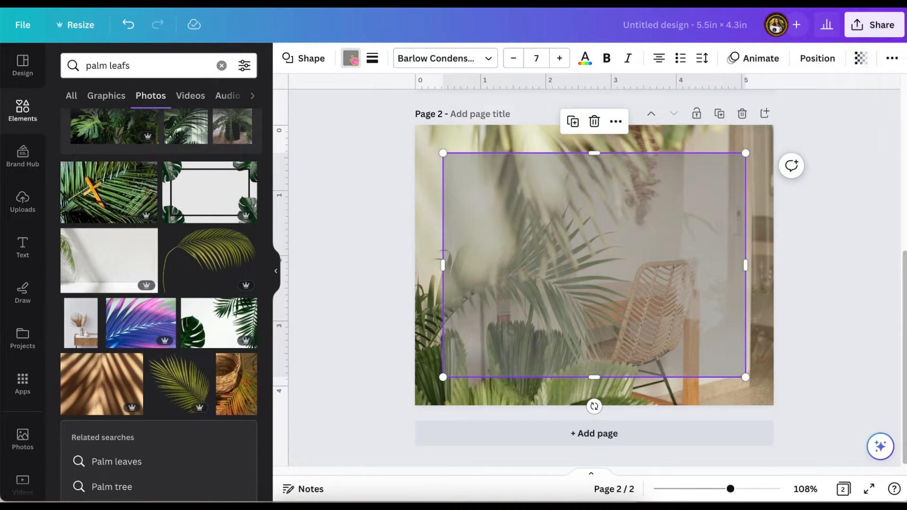
left_click(350, 58)
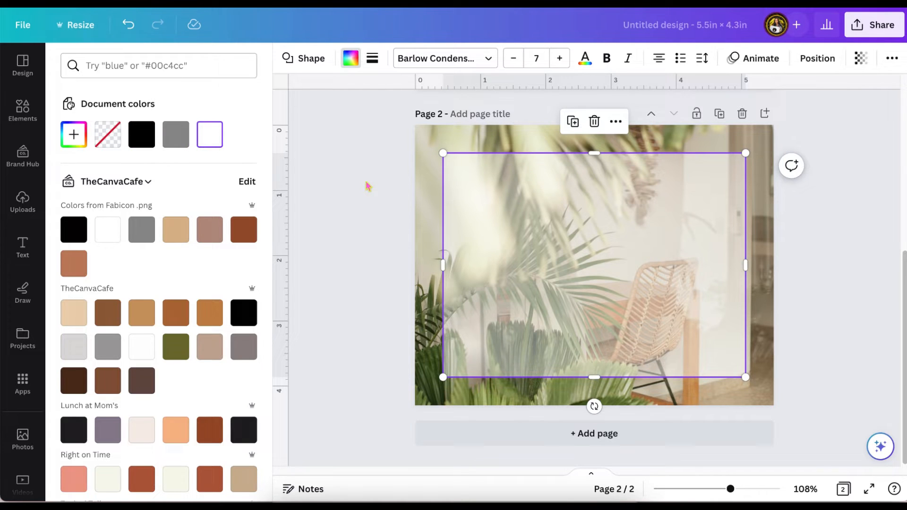
type("palm leafs")
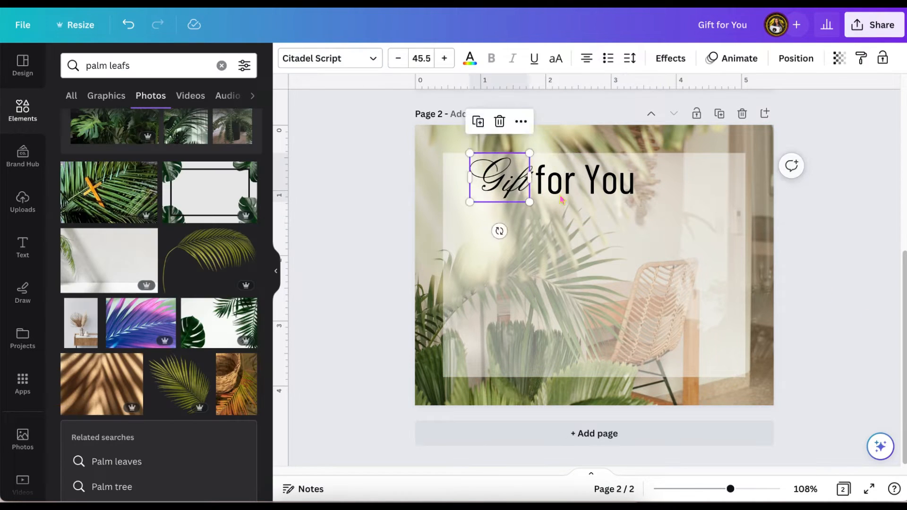
Step: Style the heading so 'Gift' appears in Citadel Script beside 'for You'
left_click(329, 58)
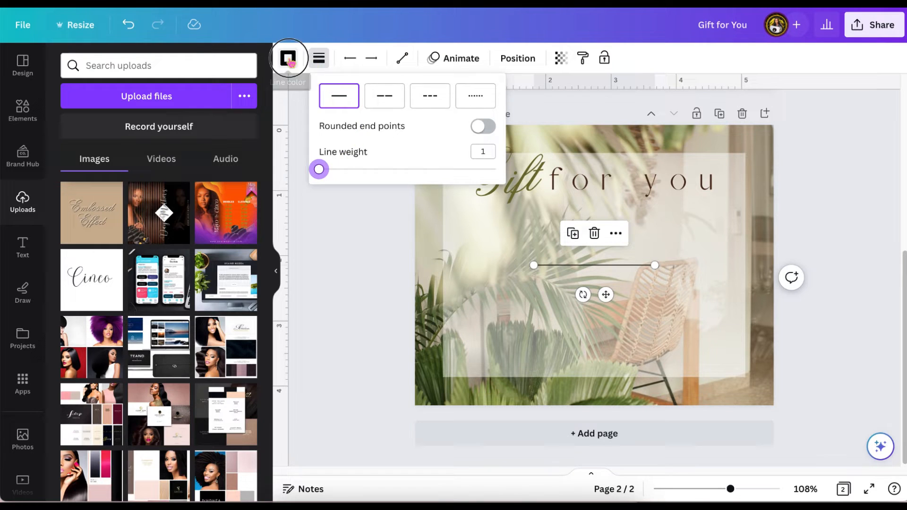
Step: Choose a colour for the to/from writing line
left_click(288, 58)
type("bookmark")
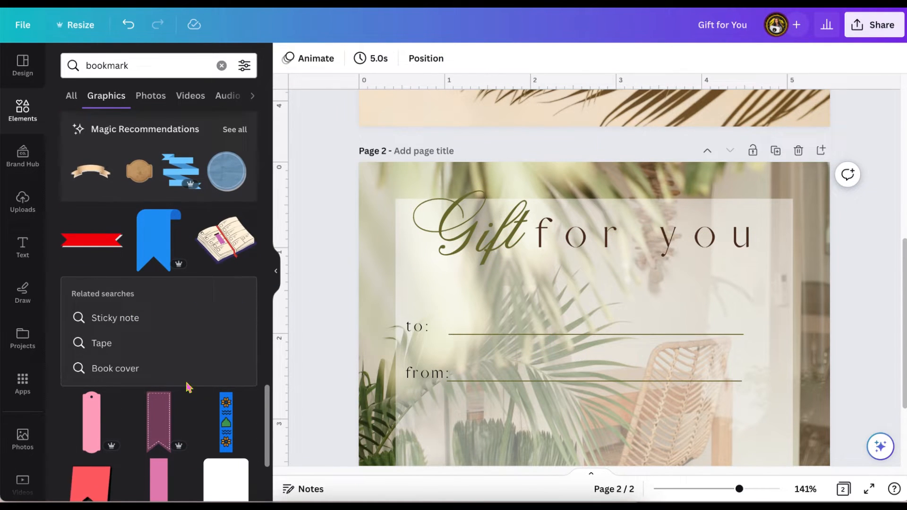
Step: Add torn kraft-paper graphics and shrink the piece in the top-right corner
left_click(91, 172)
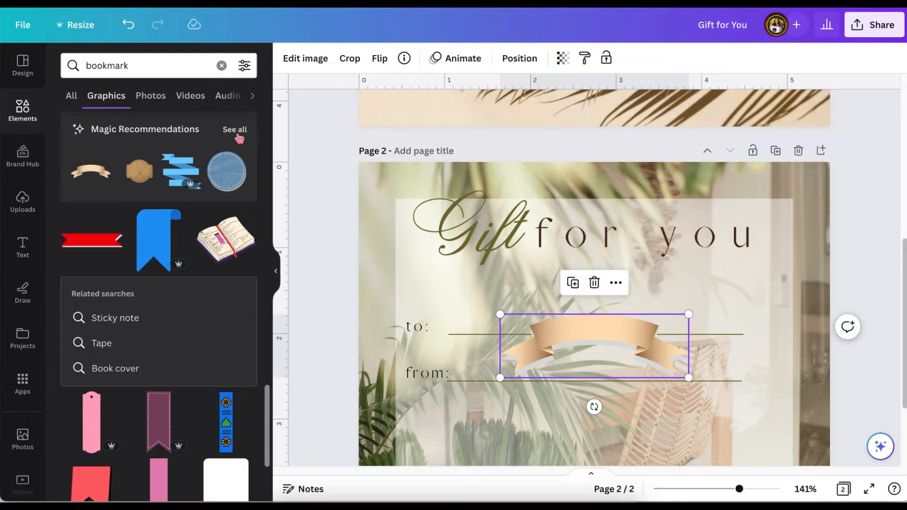
left_click(235, 129)
type("tag")
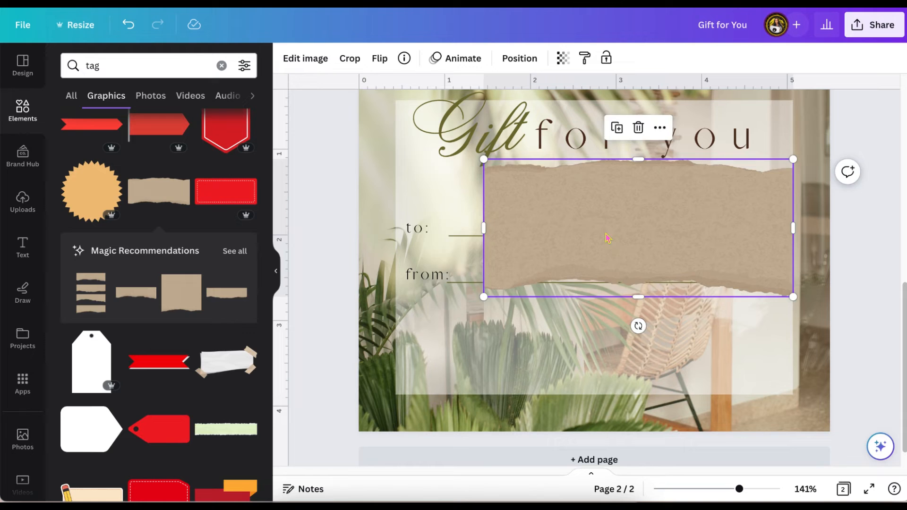
left_click(519, 58)
type("orn paper circle")
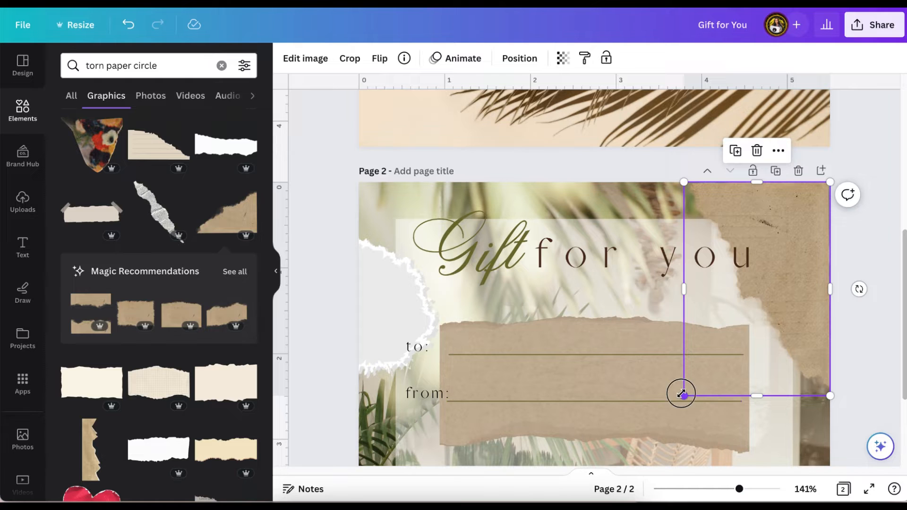
left_click_drag(682, 394, 716, 342)
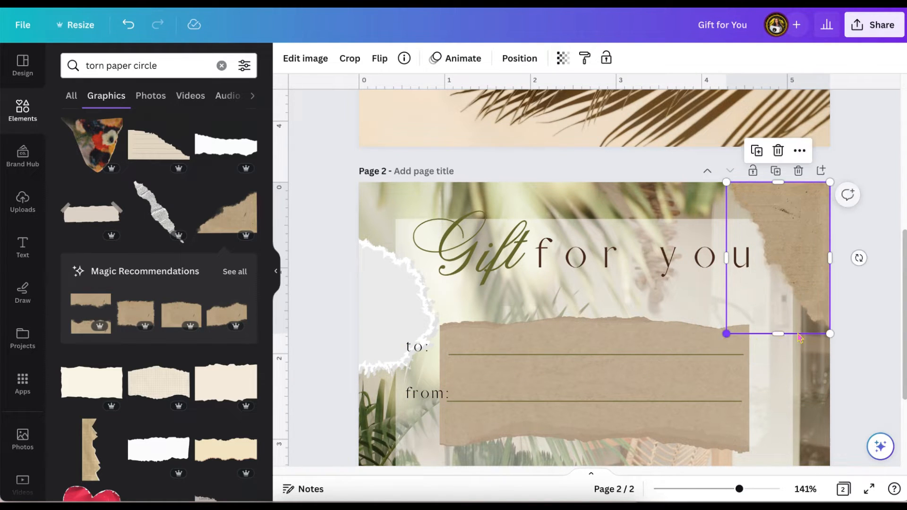
scroll("down", 3)
type("$50")
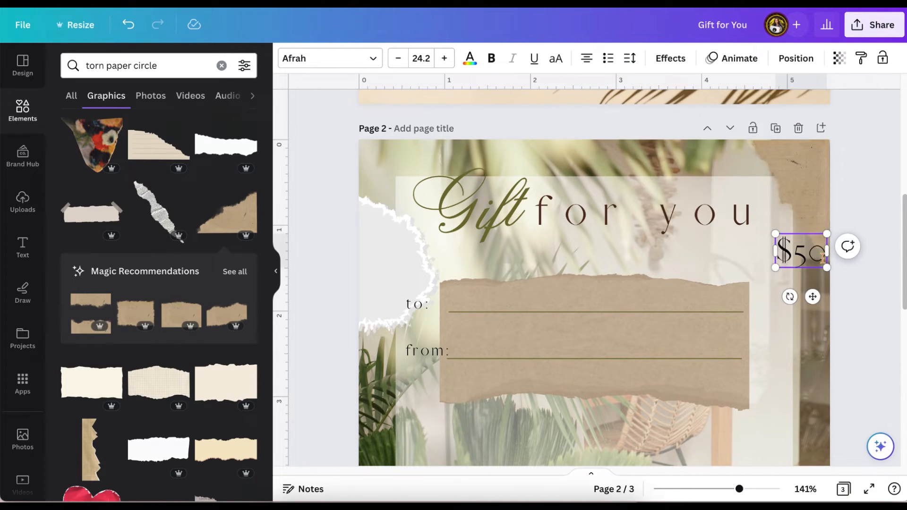
Step: Widen the letter spacing of the $50 text in the top corner
left_click(630, 58)
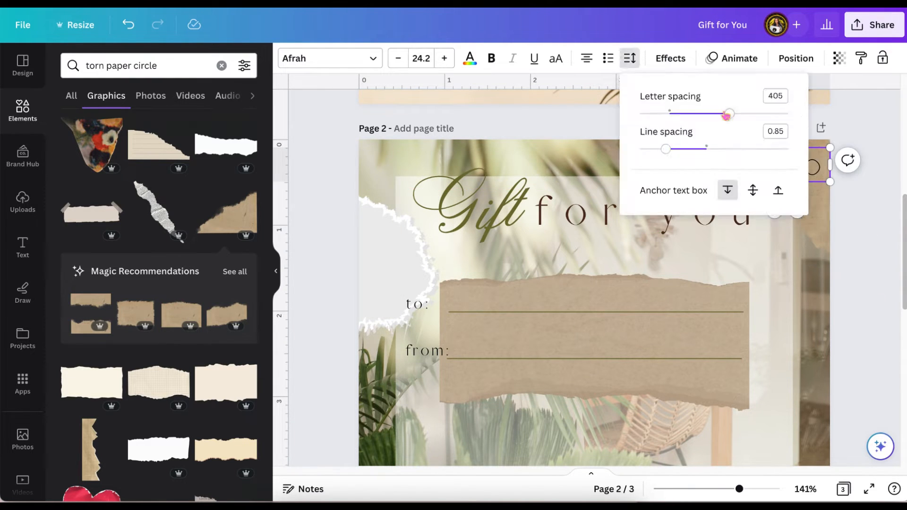
left_click(329, 58)
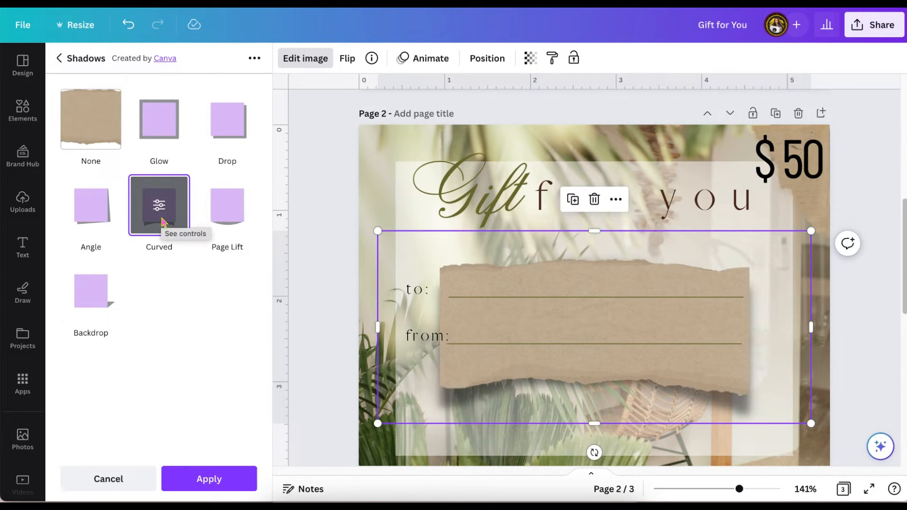
scroll("down", 3)
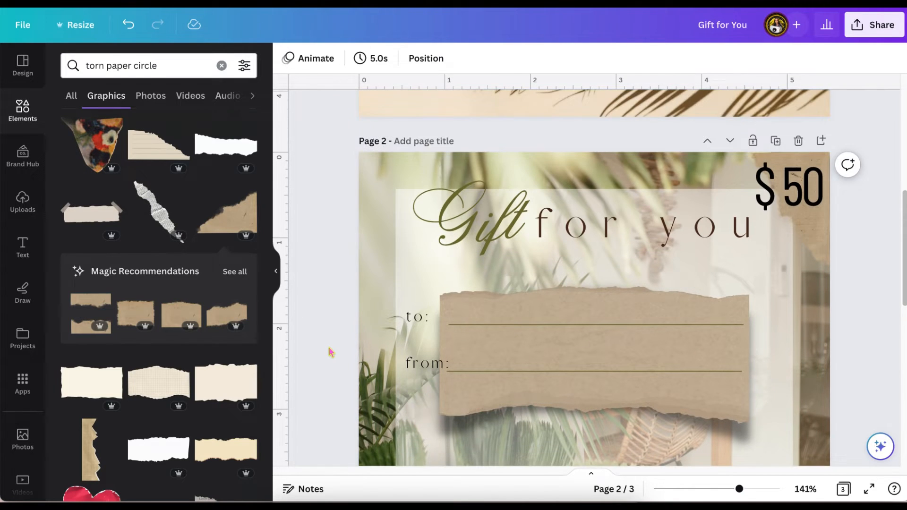
Step: Apply the Shadow effect style to the $50 price text
left_click(789, 186)
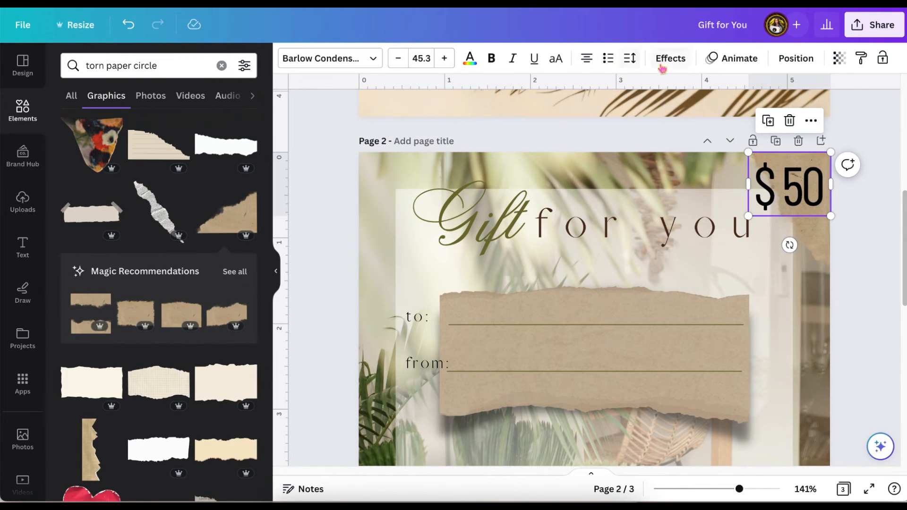
left_click(670, 58)
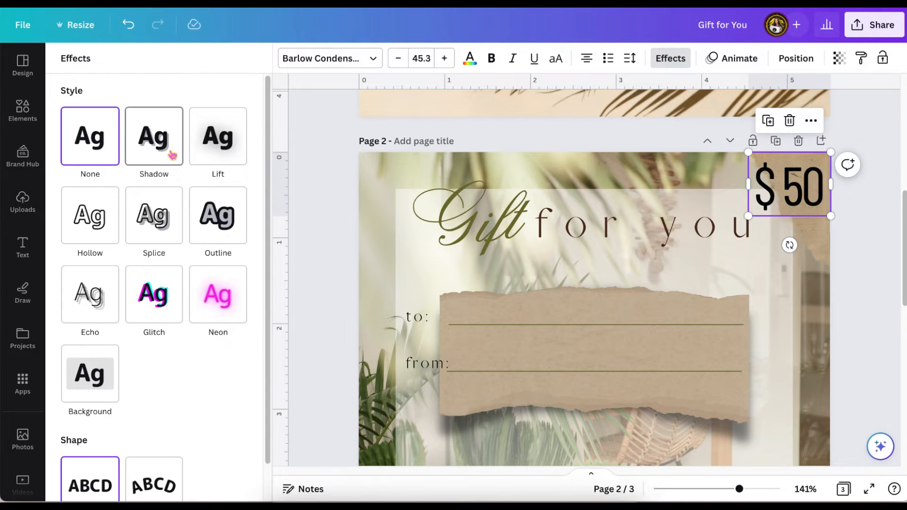
left_click(154, 136)
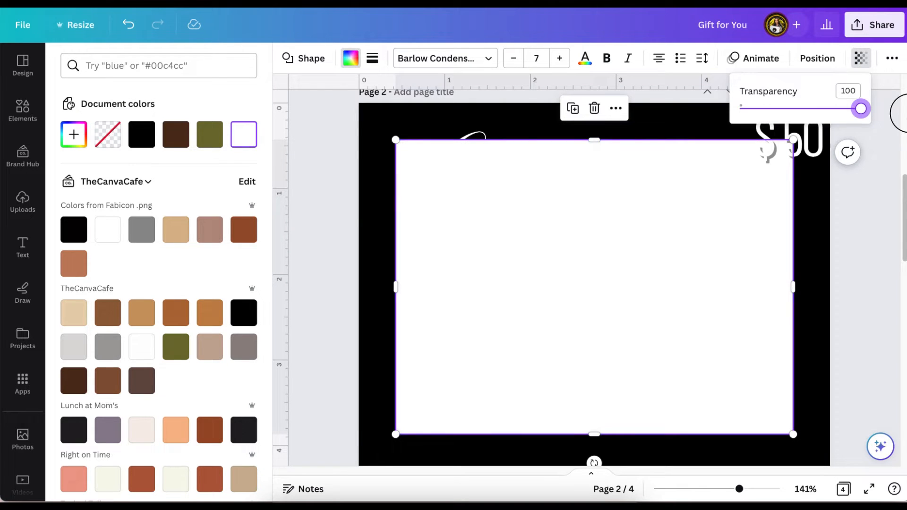
Step: Give the gold panel rectangle a thin border
left_click(371, 59)
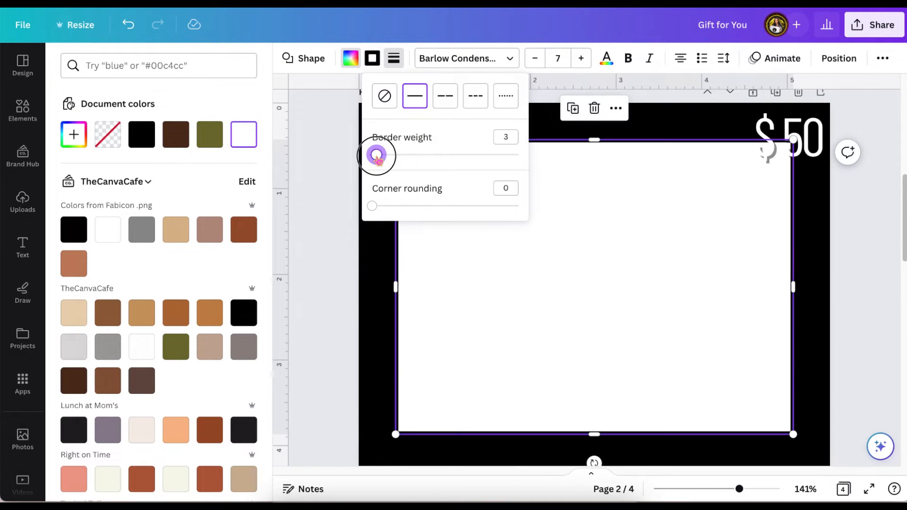
left_click(384, 96)
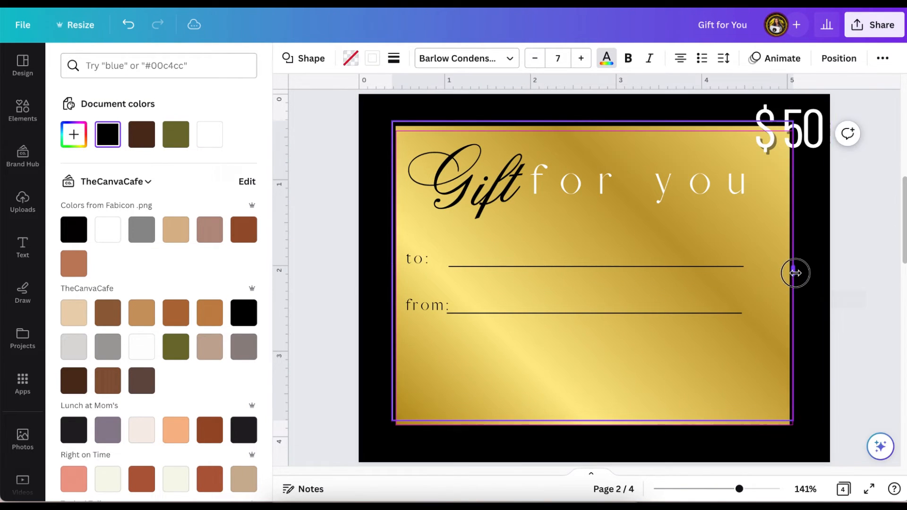
Step: Align the gold panel to the vertical middle of the page
left_click(839, 58)
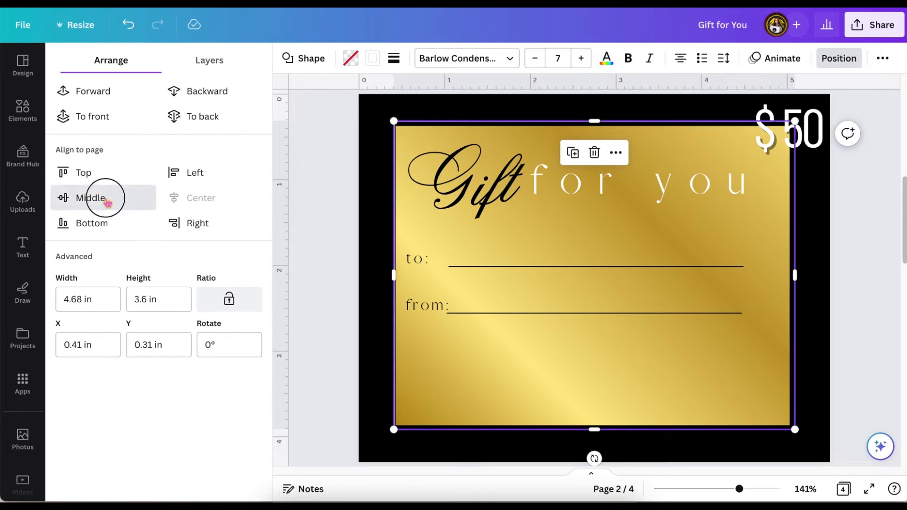
left_click(23, 108)
type("yourbus")
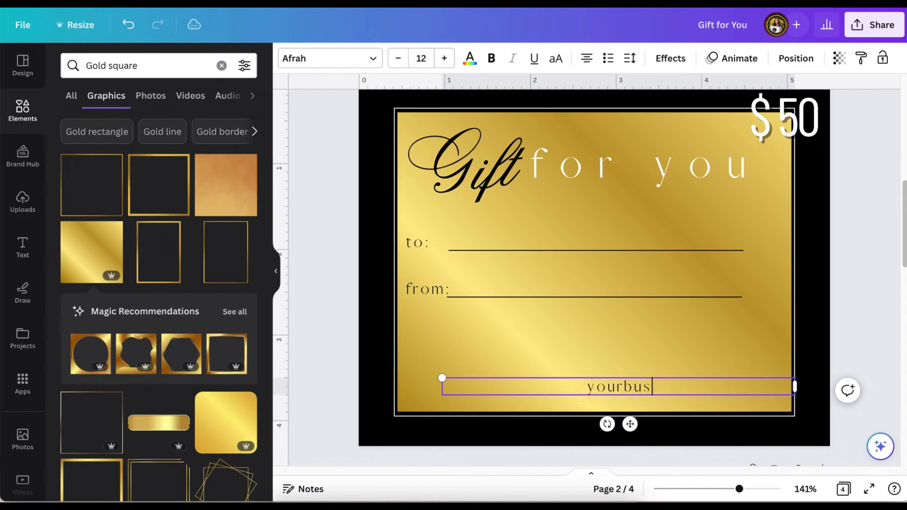
Step: Finish the widely spaced 'yourbusiness' line at the bottom of the gold panel
left_click(629, 58)
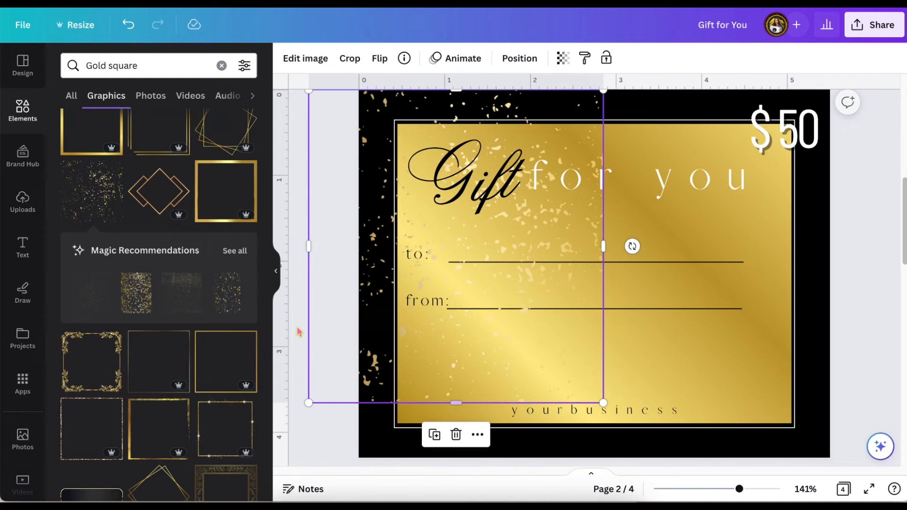
Step: Move and shrink the champagne bottle graphic into the lower-left corner
left_click(519, 57)
type("golden confetti")
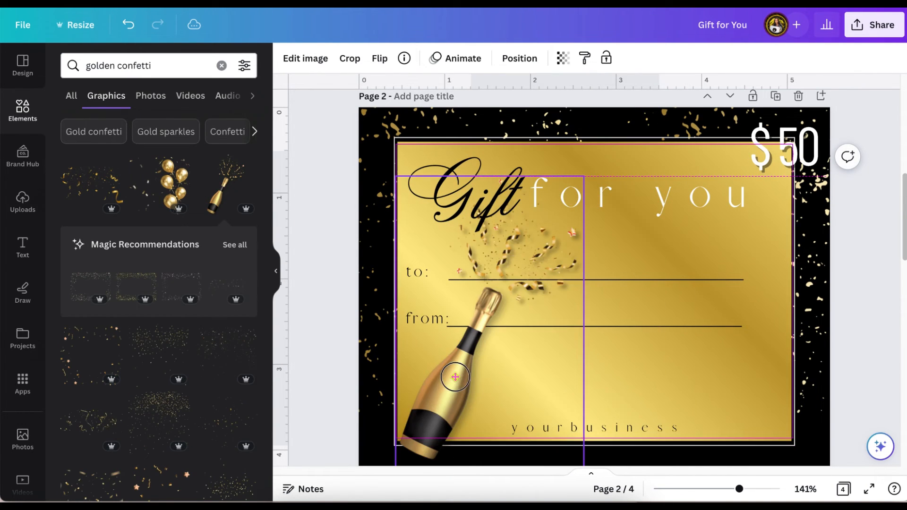
left_click_drag(455, 377, 426, 399)
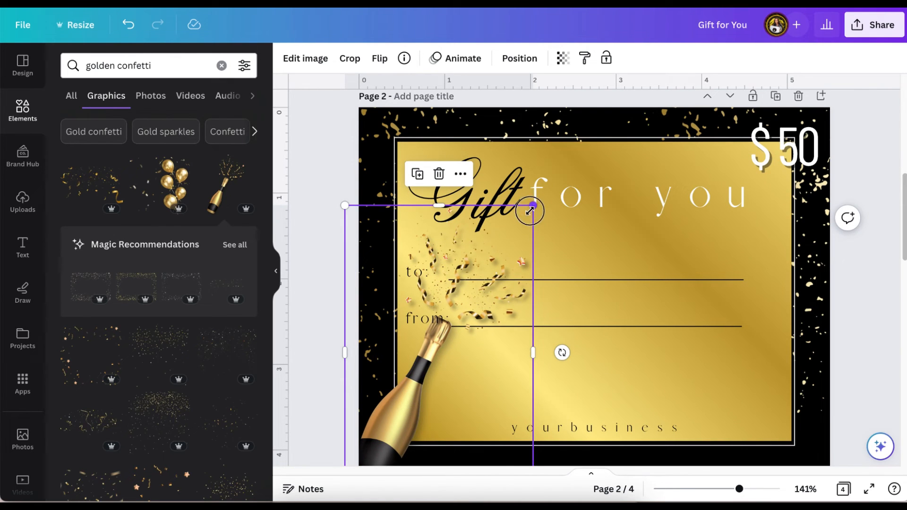
left_click_drag(528, 210, 490, 328)
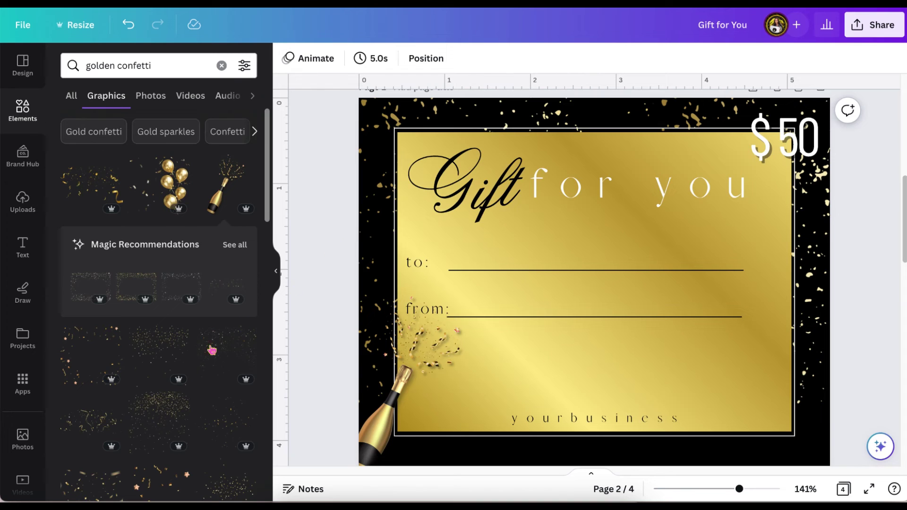
Step: Add a falling gold confetti graphic and position it over the gold panel above the business name
scroll("down", 3)
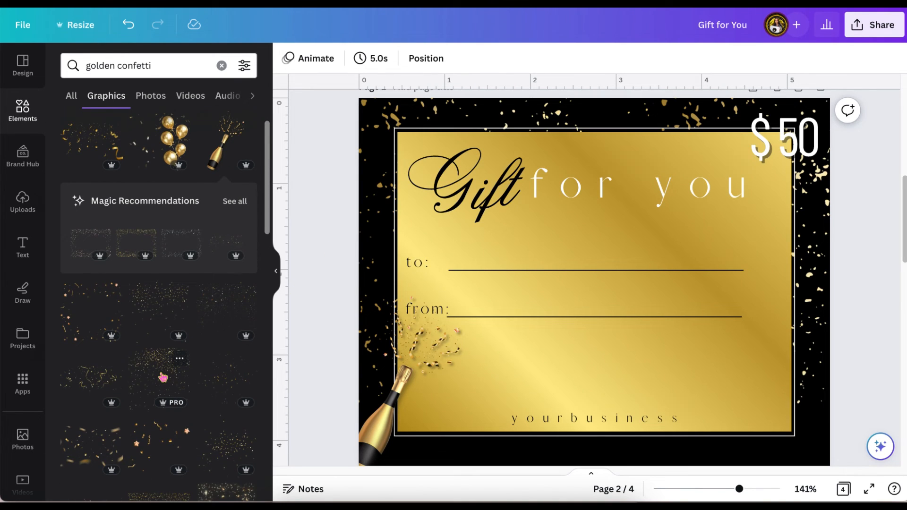
scroll("down", 3)
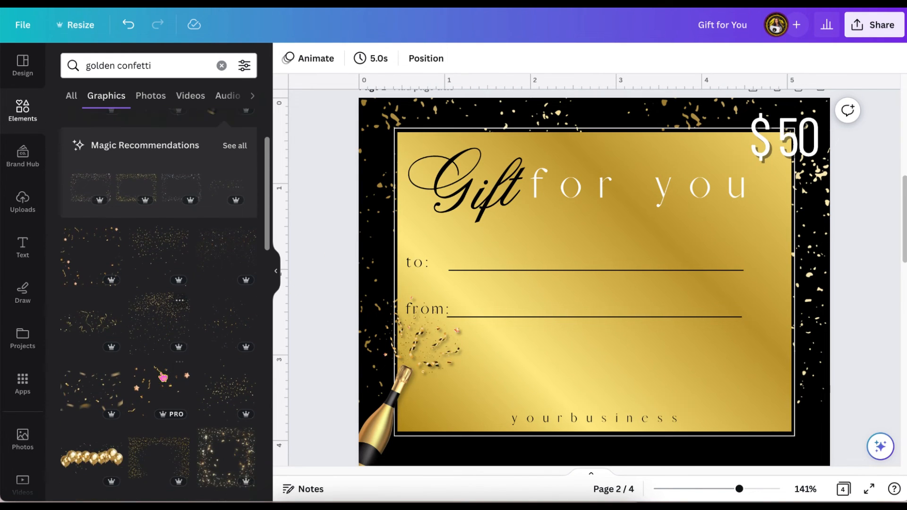
scroll("down", 3)
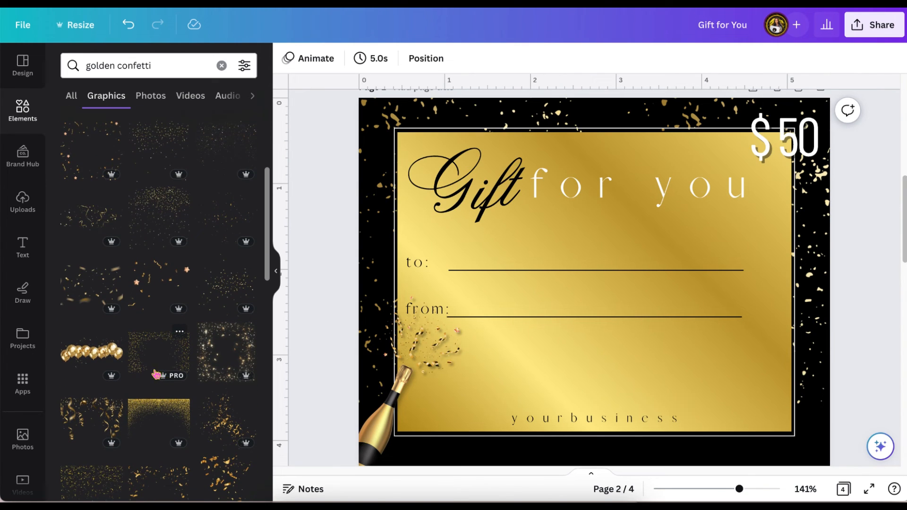
scroll("down", 3)
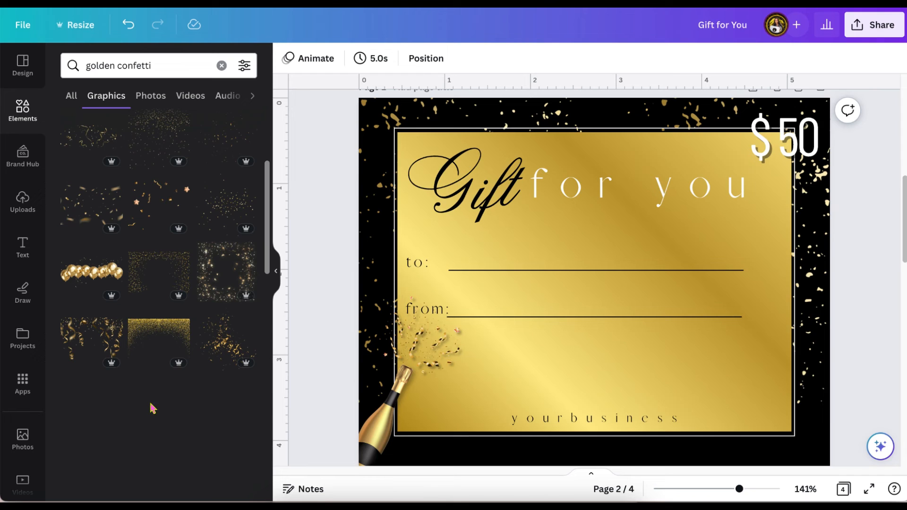
left_click(538, 297)
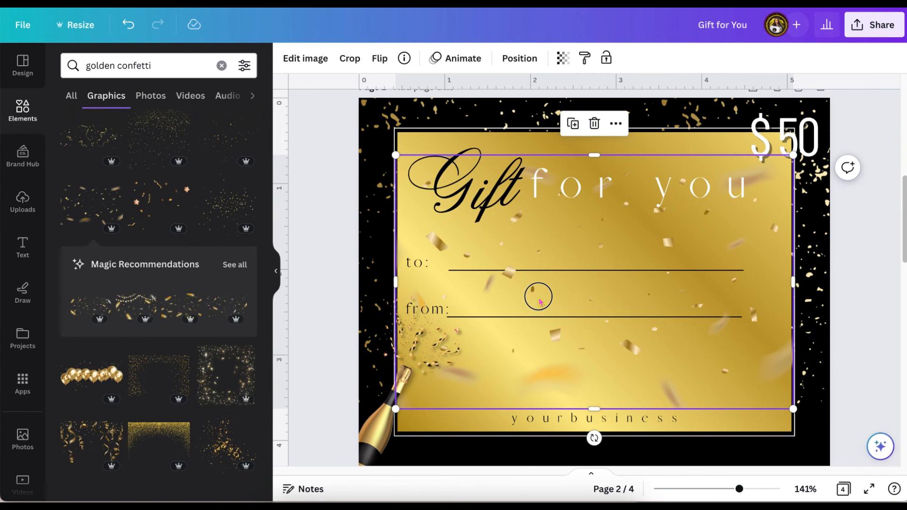
left_click_drag(538, 297, 538, 270)
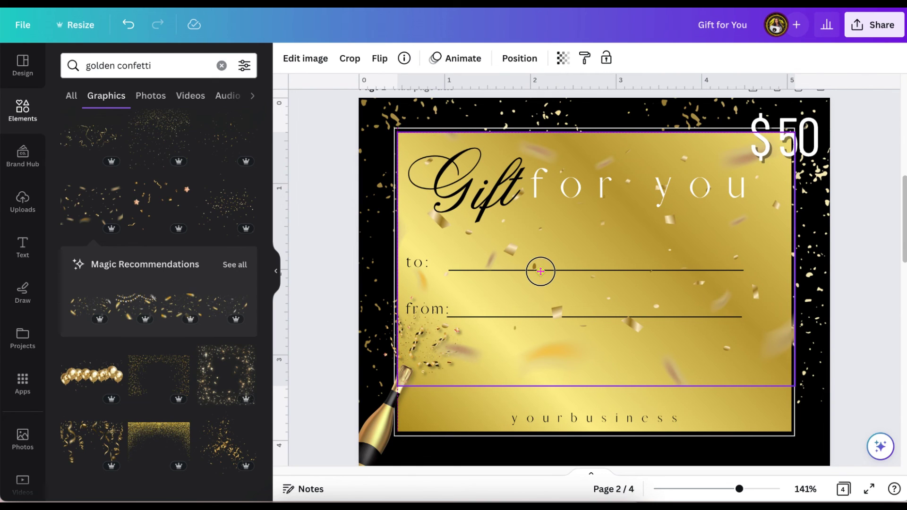
left_click(541, 271)
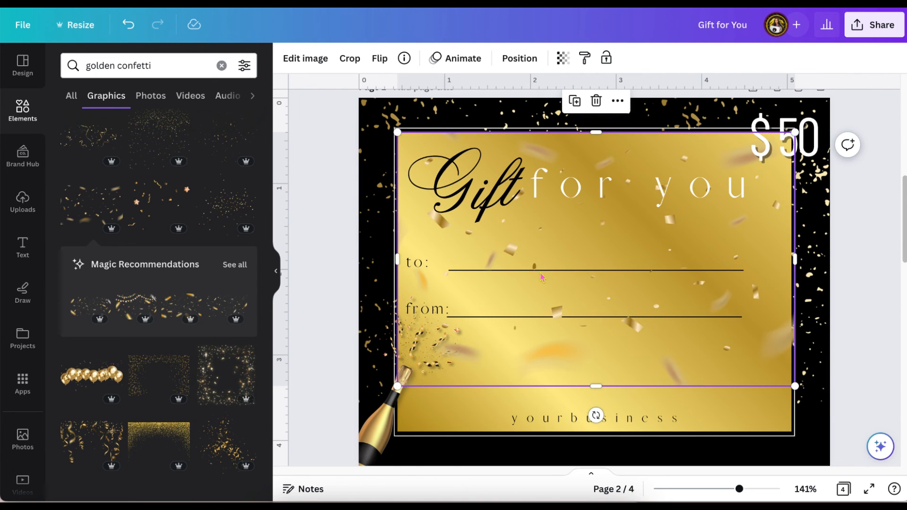
mouse_move(323, 275)
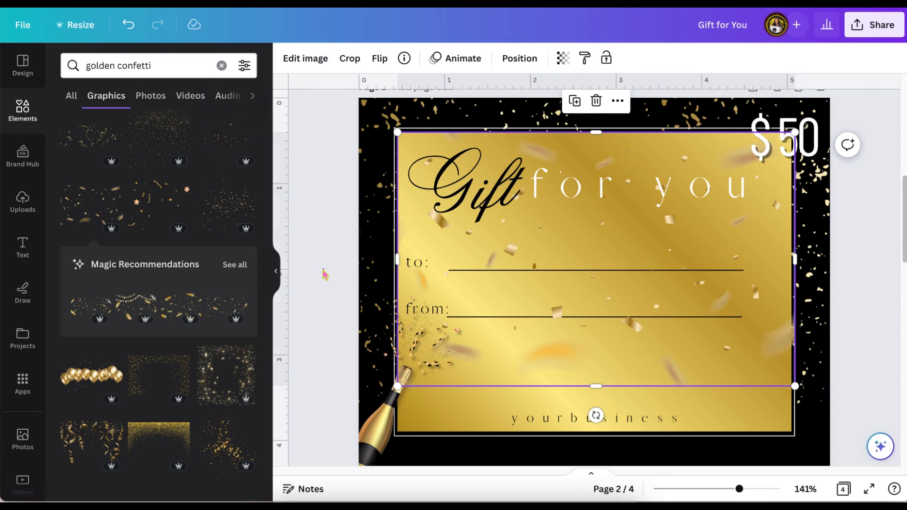